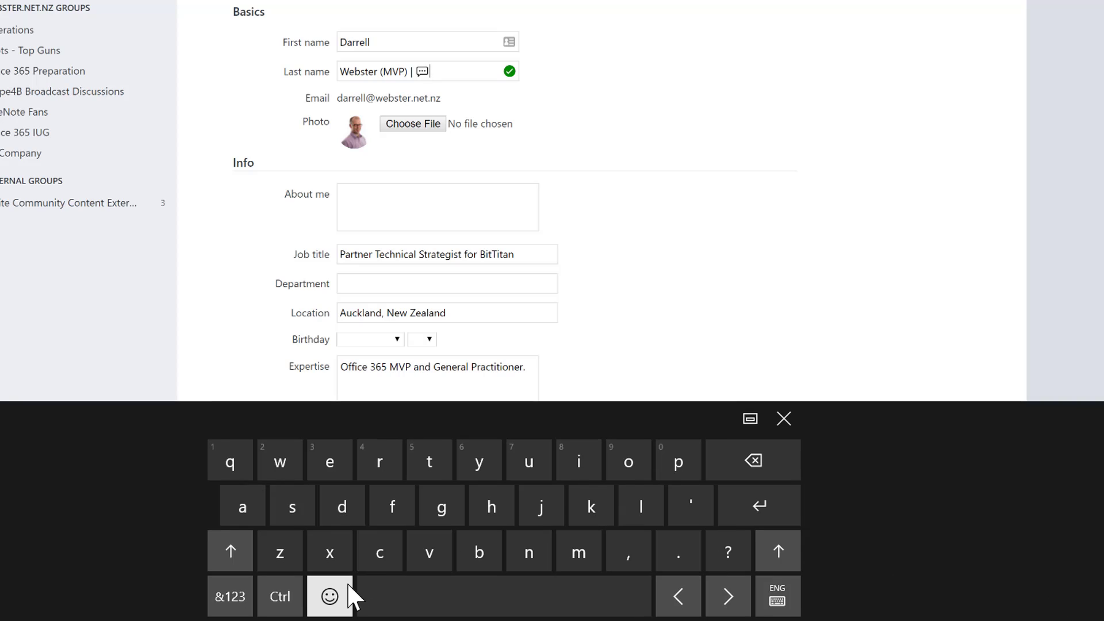
- Insert a smiley and a sunglasses emoji into the Last name via the emoji keyboard
{"action": "left_click", "coordinate": [330, 596]}
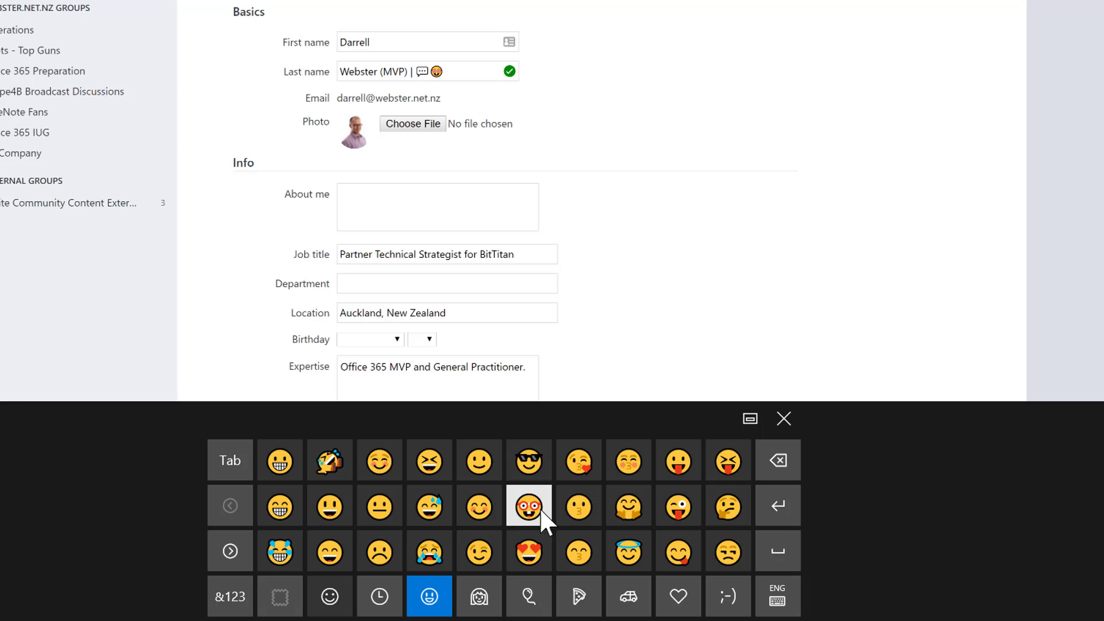
{"action": "left_click", "coordinate": [529, 505]}
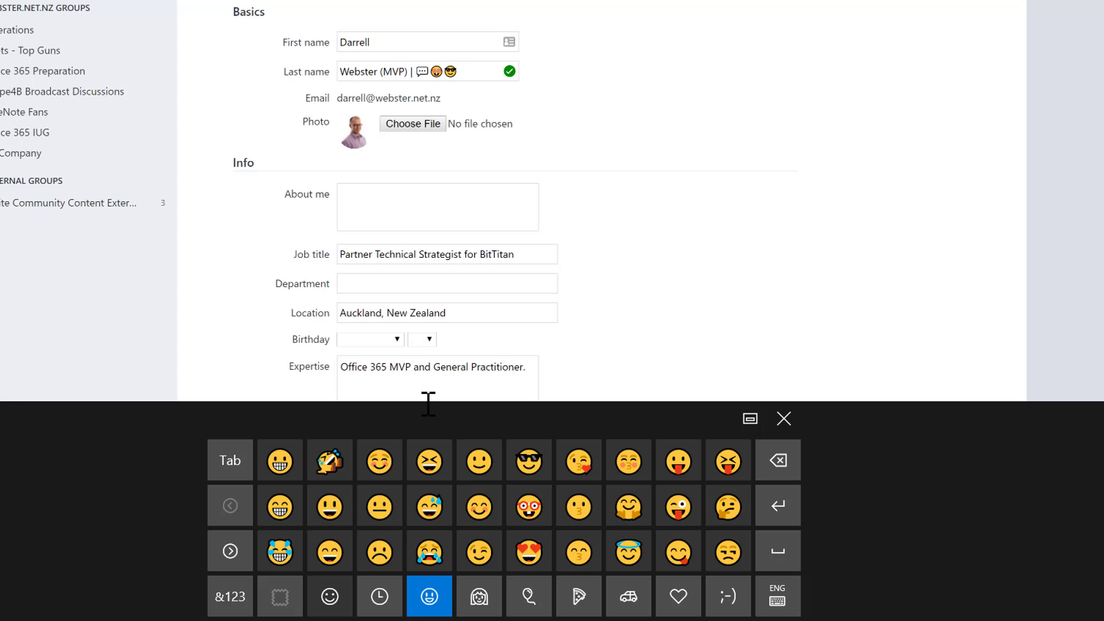
- Add the airplane emoji from the Travel & places emojis after the sunglasses emoji
{"action": "left_click", "coordinate": [530, 596]}
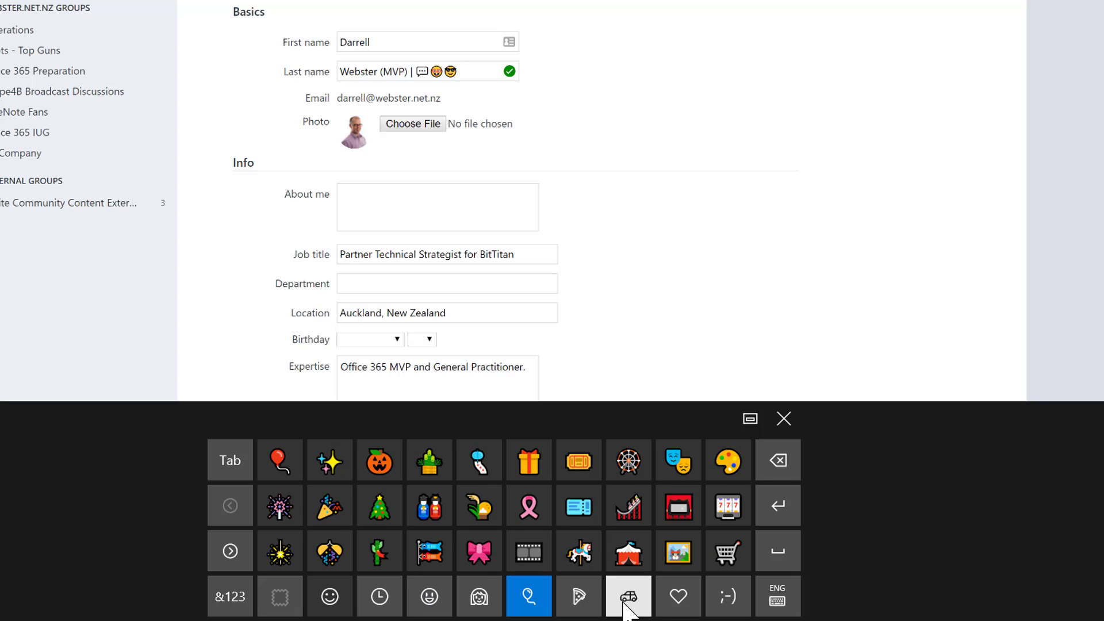
{"action": "mouse_move", "coordinate": [579, 595]}
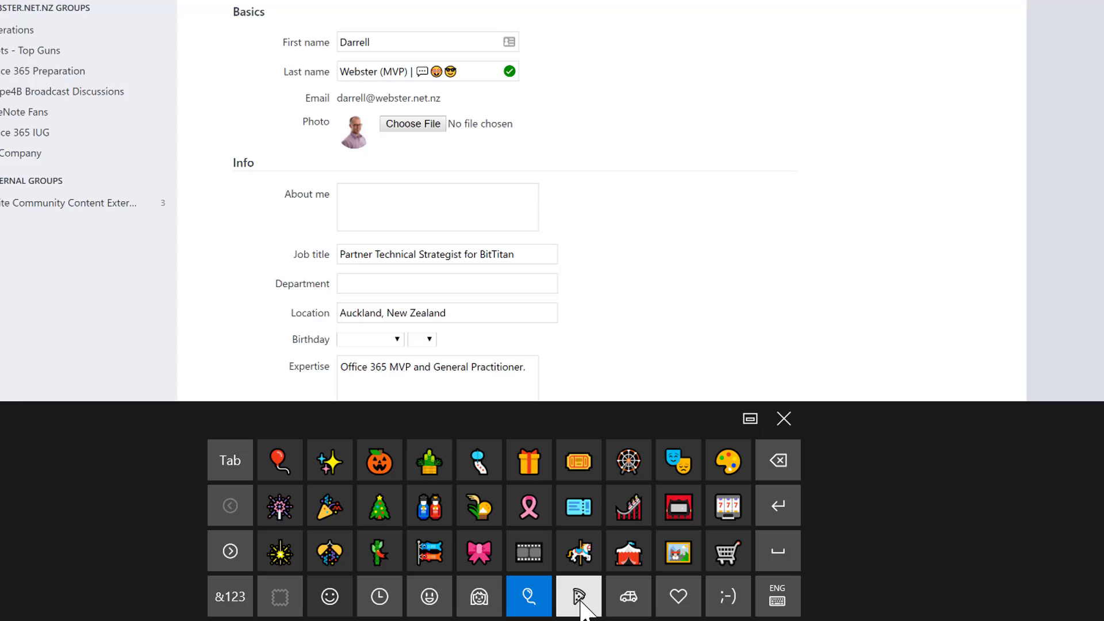
{"action": "left_click", "coordinate": [629, 597]}
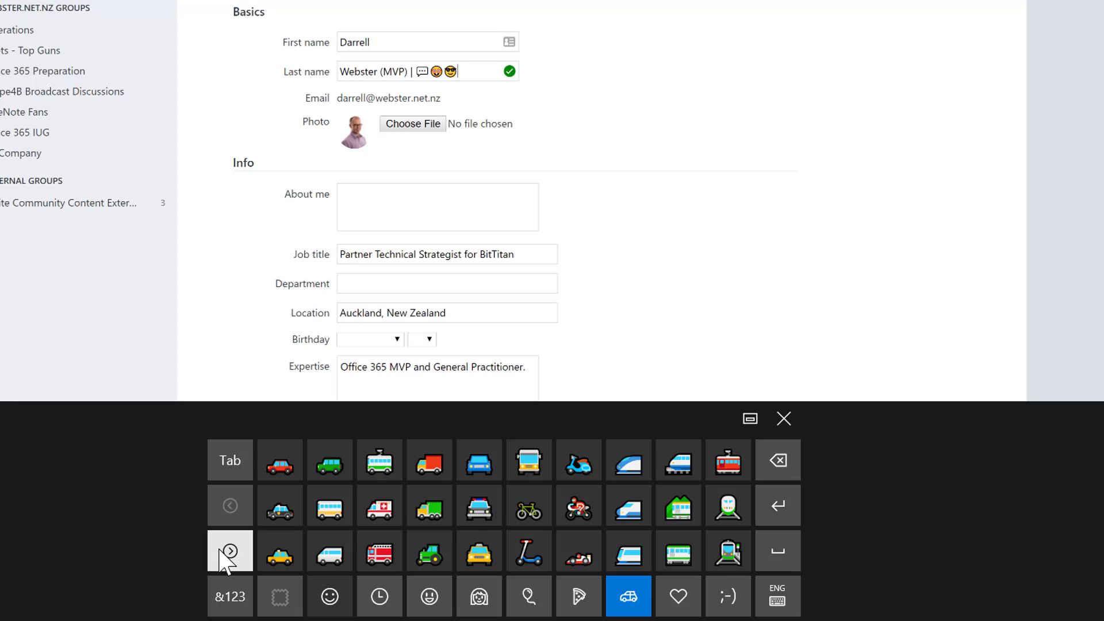
{"action": "left_click", "coordinate": [230, 551]}
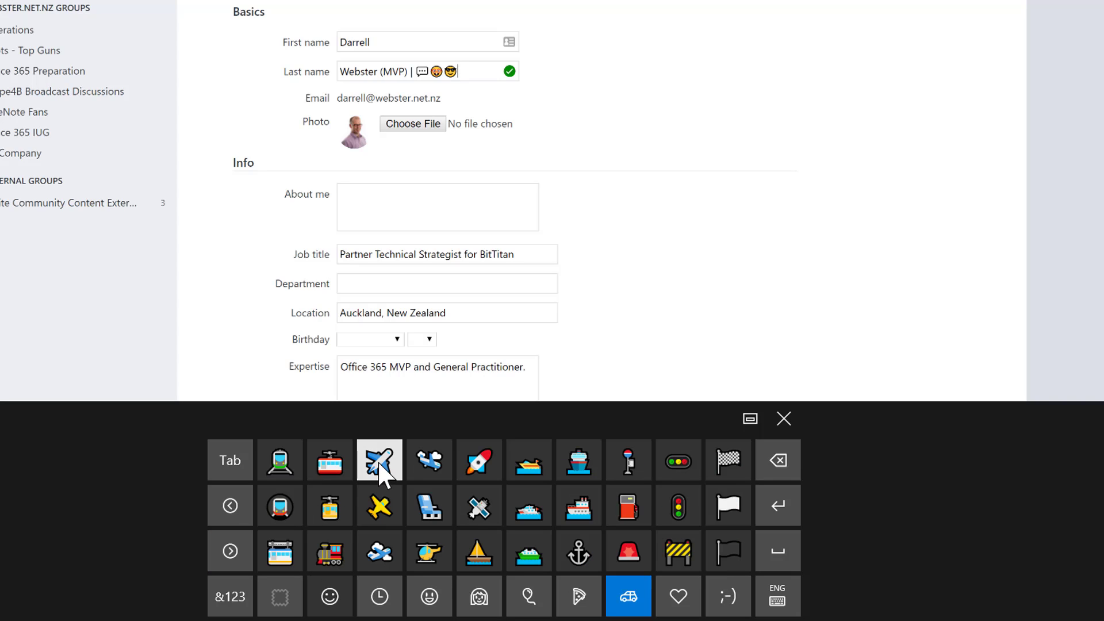
{"action": "left_click", "coordinate": [378, 460]}
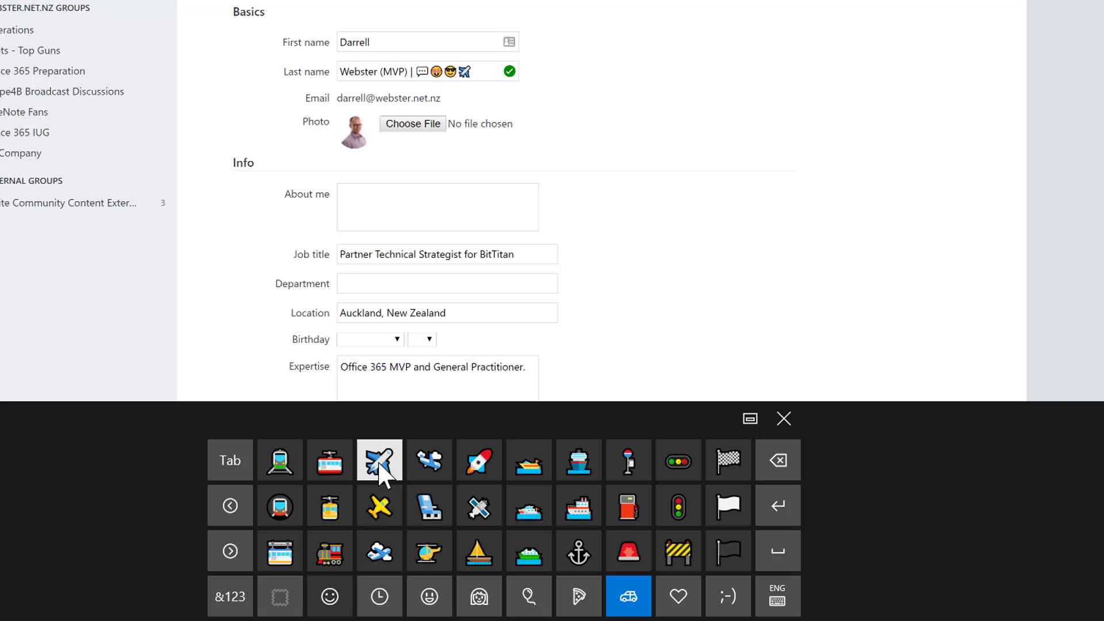